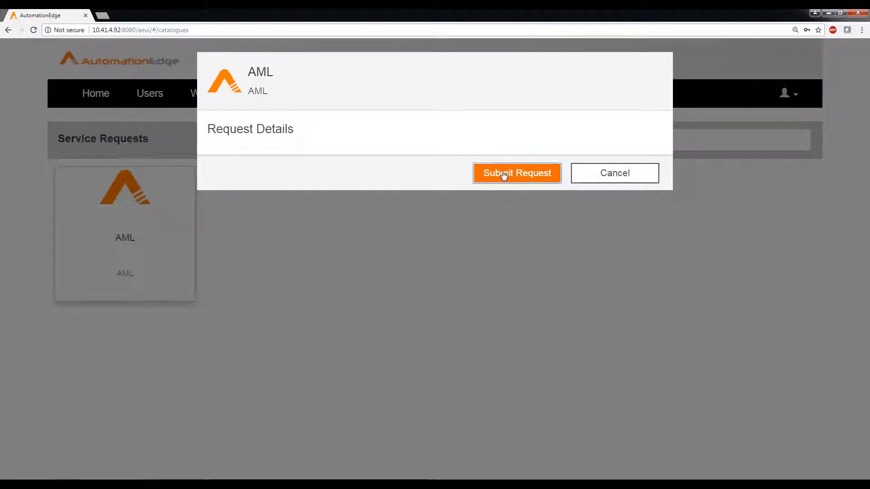
Submit the AML service request and confirm the success message for request 145.
left_click(517, 172)
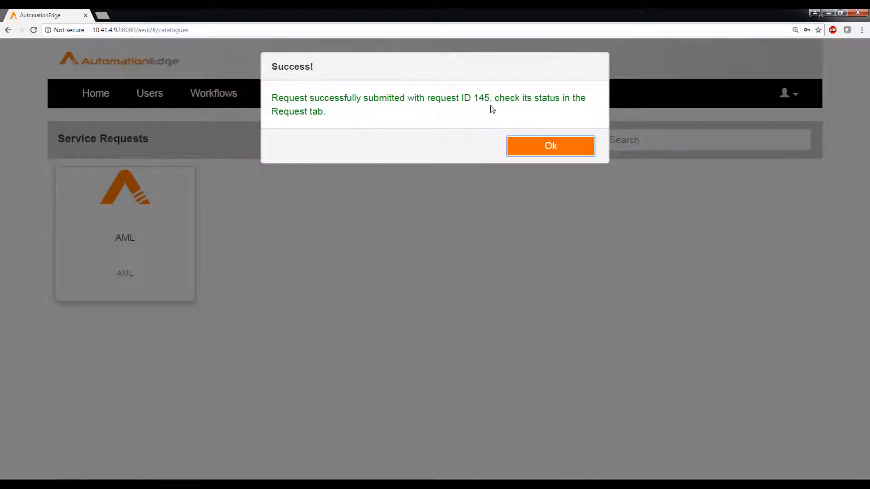
left_click(550, 146)
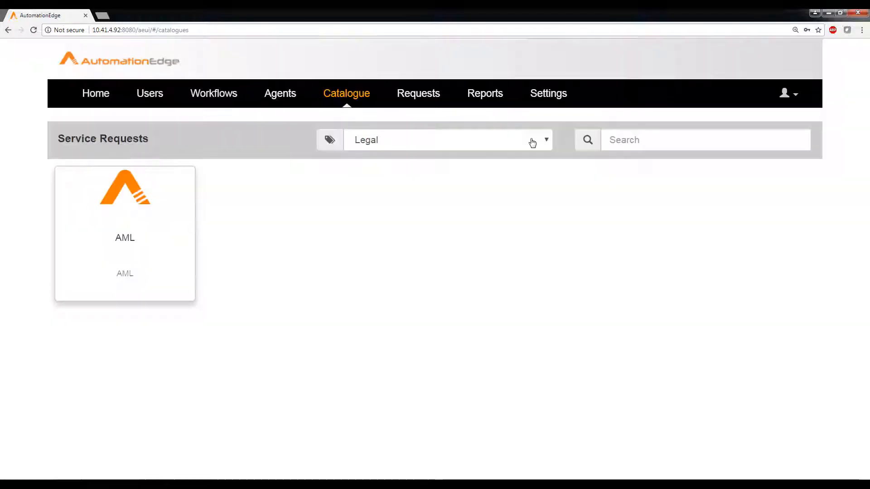
Show the requests list to see AML request 145 running on Autodemovm2.
left_click(418, 93)
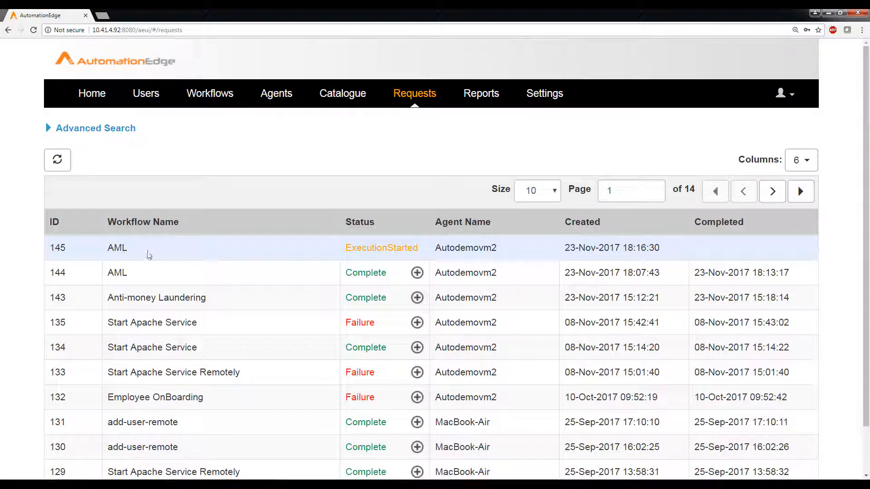
mouse_move(373, 247)
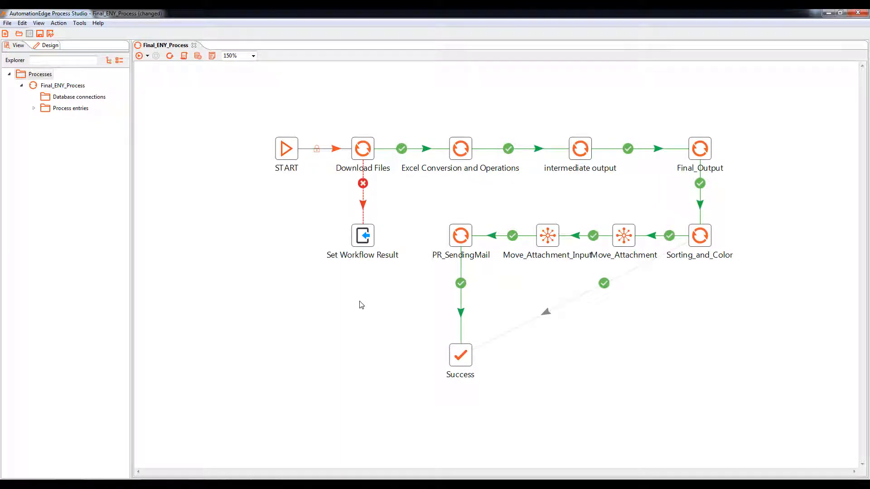
mouse_move(297, 217)
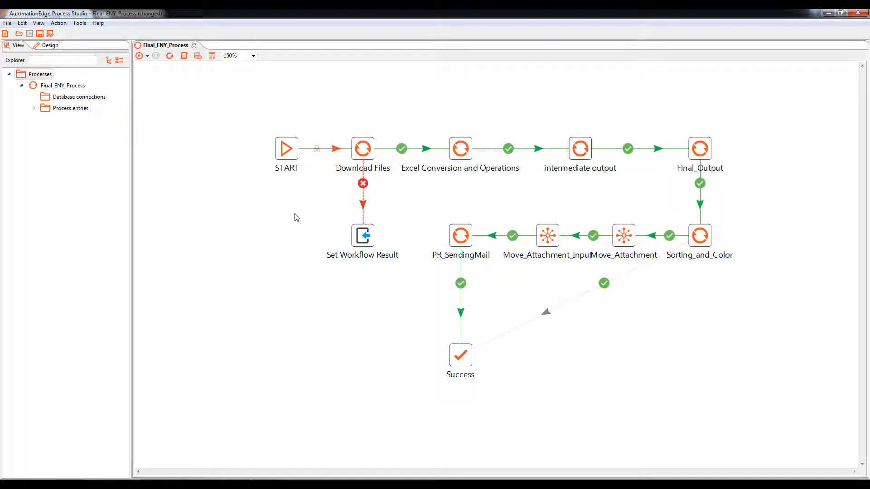
mouse_move(391, 251)
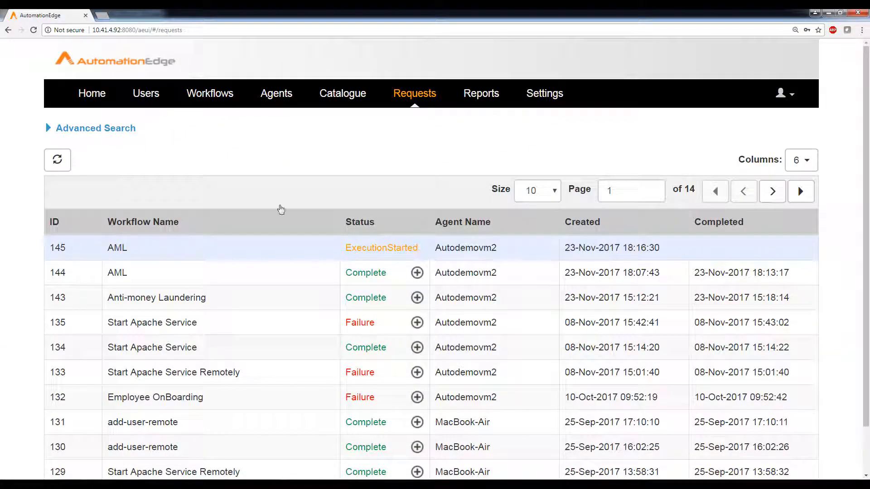
Refresh until request 145 is Complete, then download and open Final_Output_Search_names.xlsx.
left_click(57, 160)
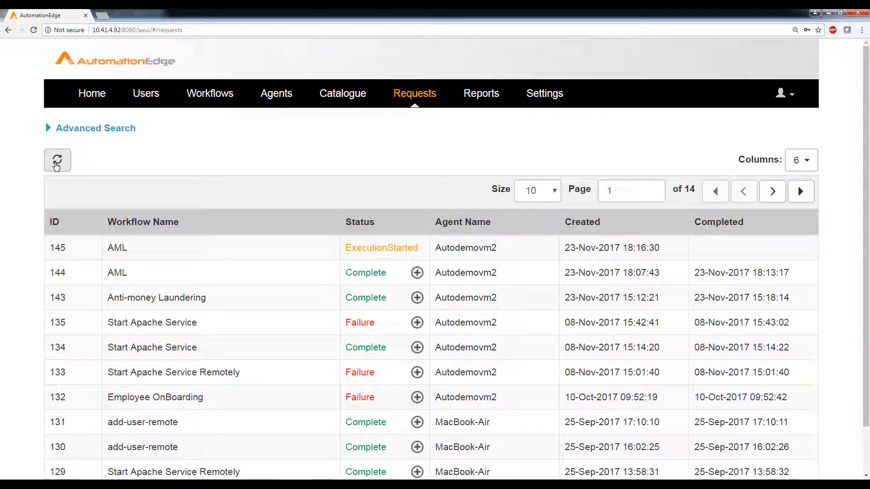
left_click(57, 160)
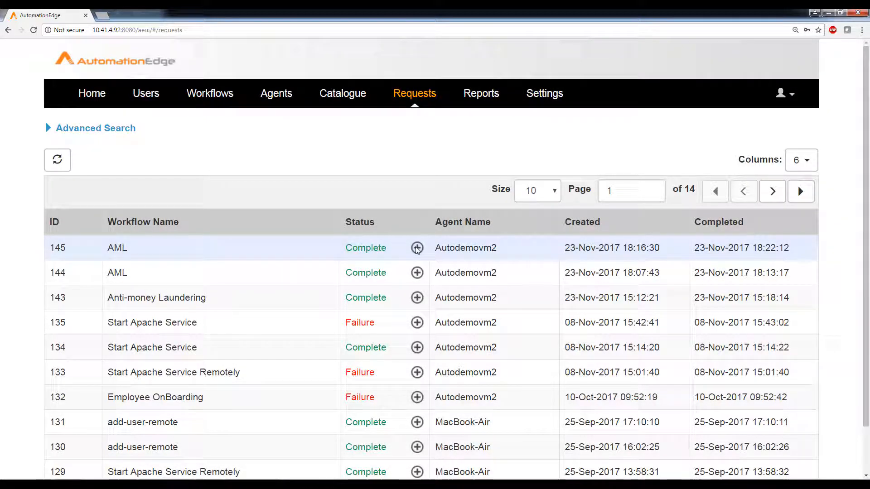
left_click(417, 247)
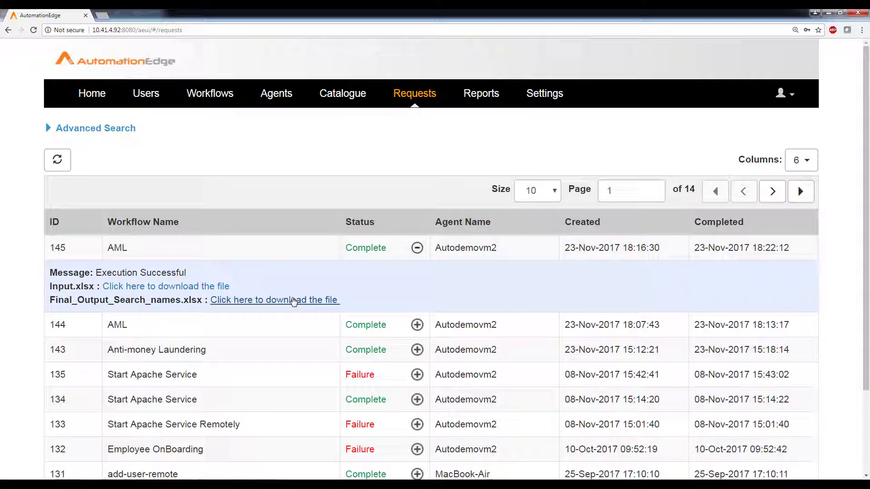
left_click(294, 300)
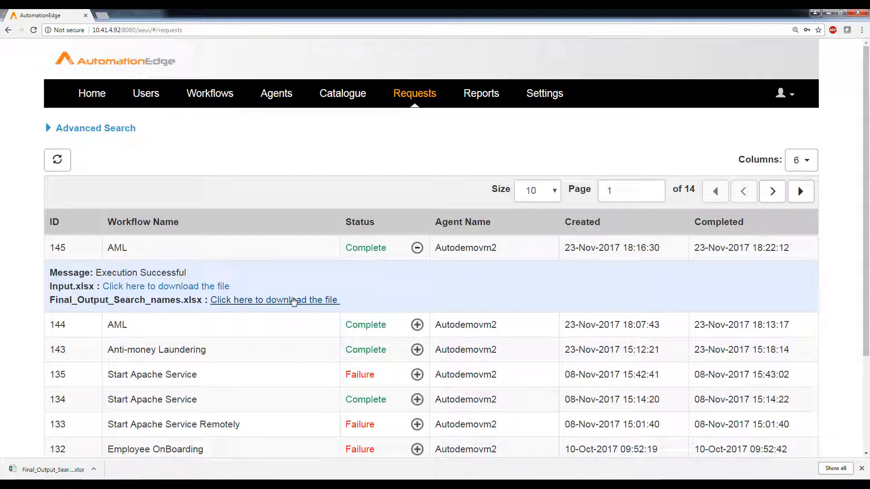
mouse_move(291, 303)
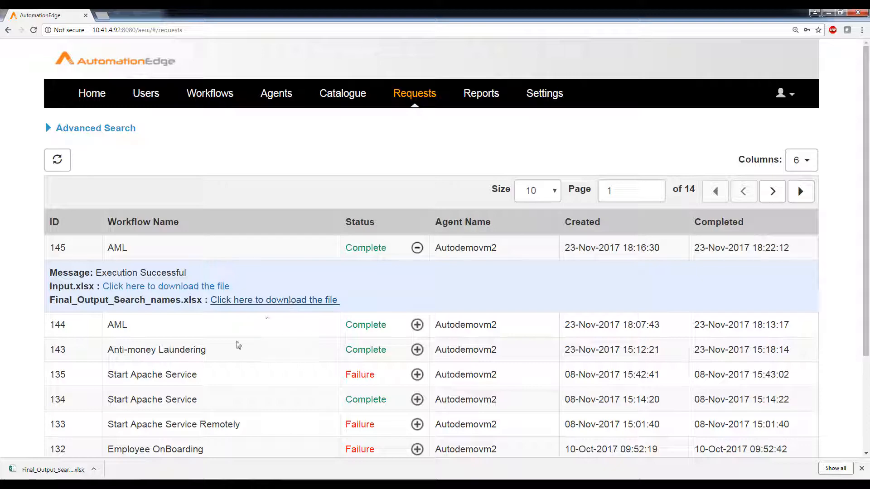
left_click(274, 300)
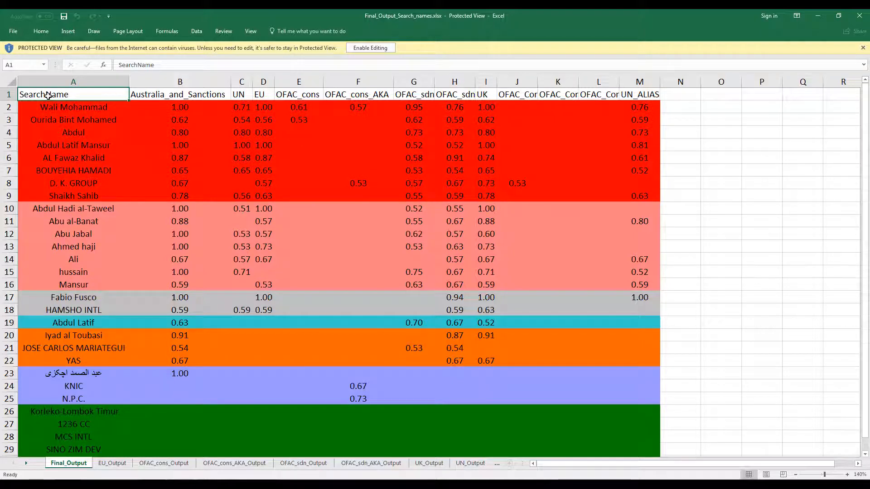
mouse_move(44, 223)
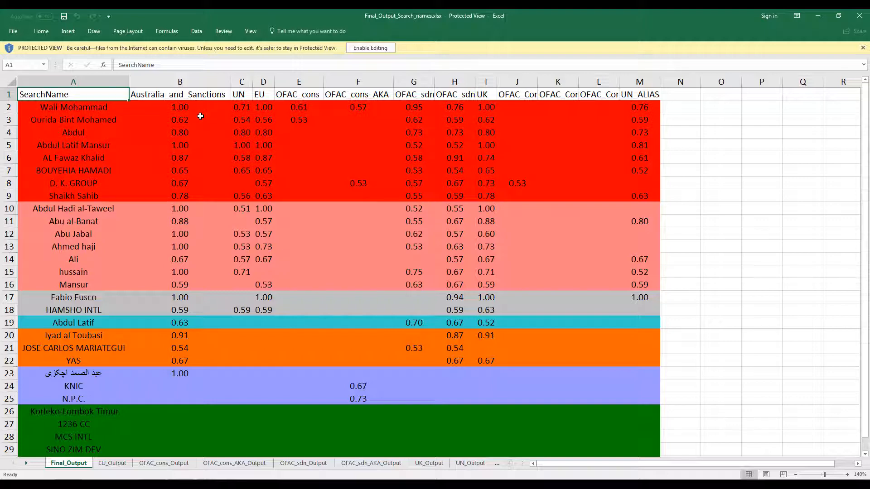
mouse_move(266, 113)
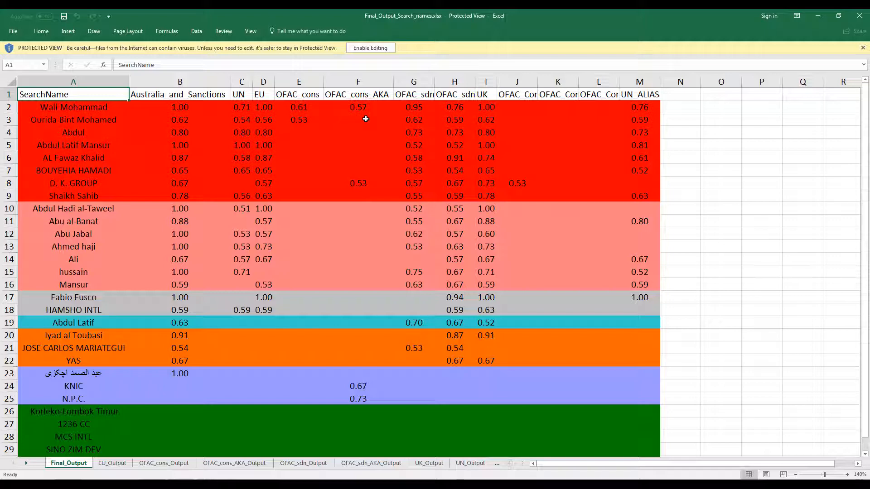
mouse_move(117, 159)
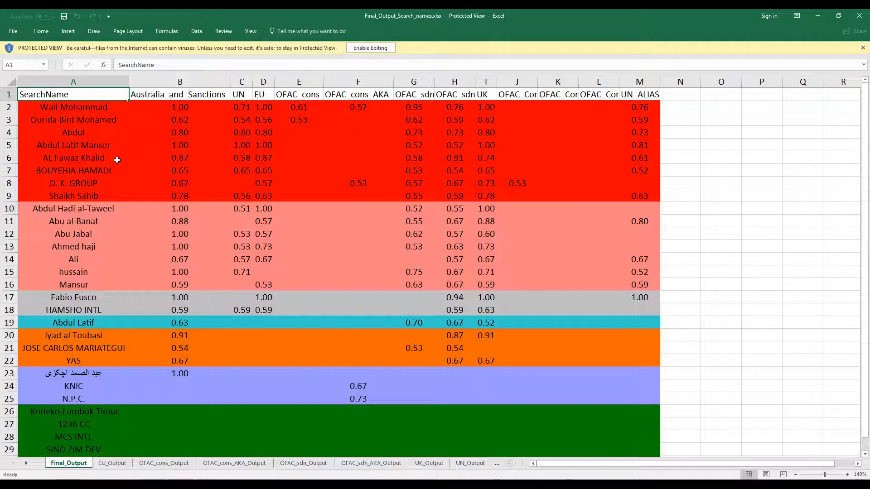
mouse_move(118, 242)
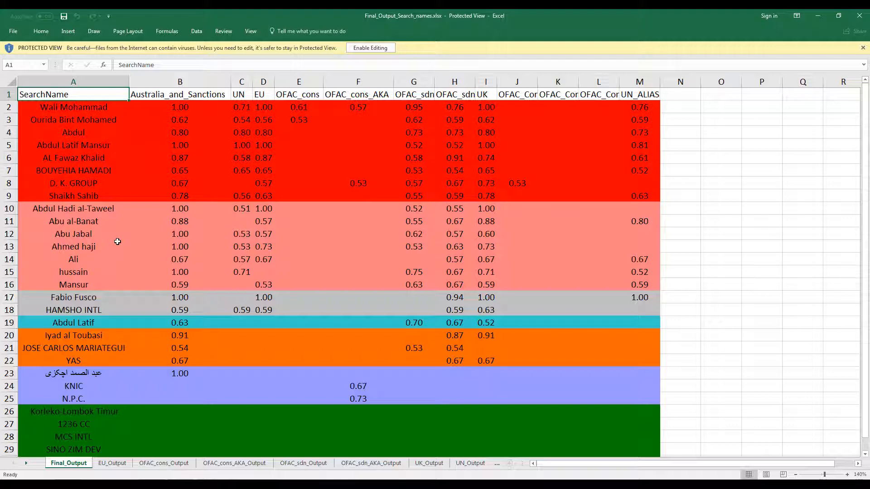
mouse_move(159, 177)
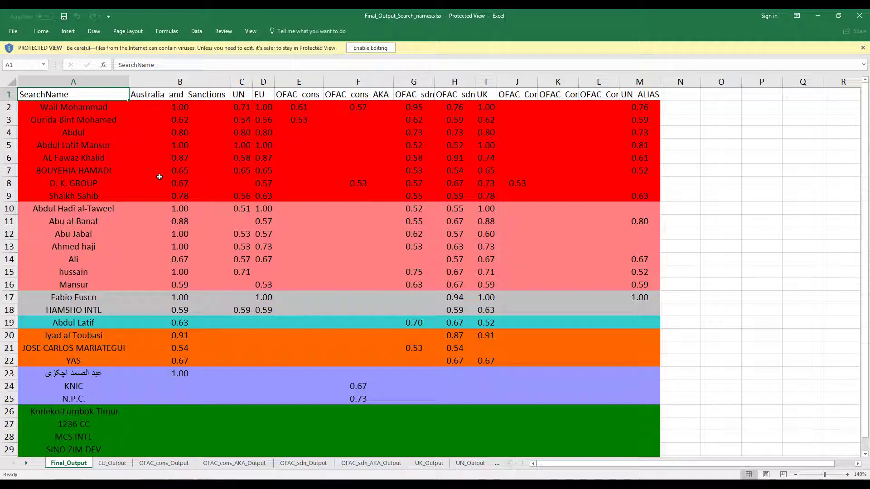
mouse_move(159, 310)
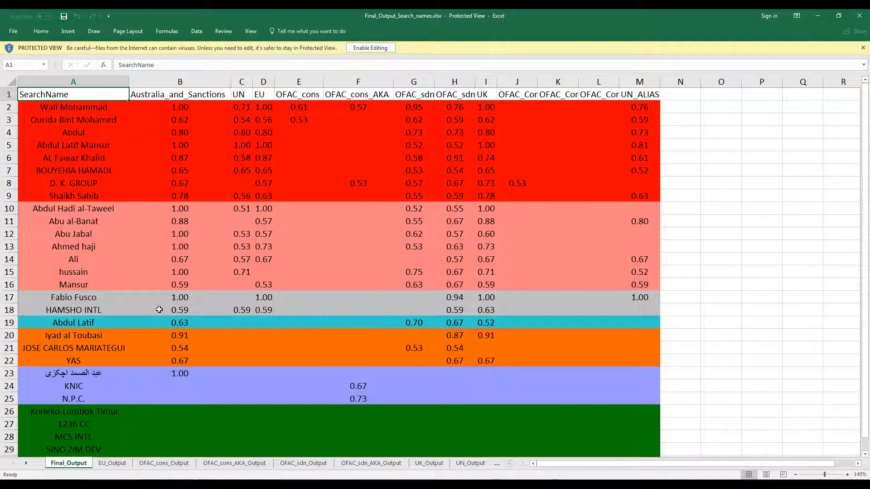
mouse_move(359, 447)
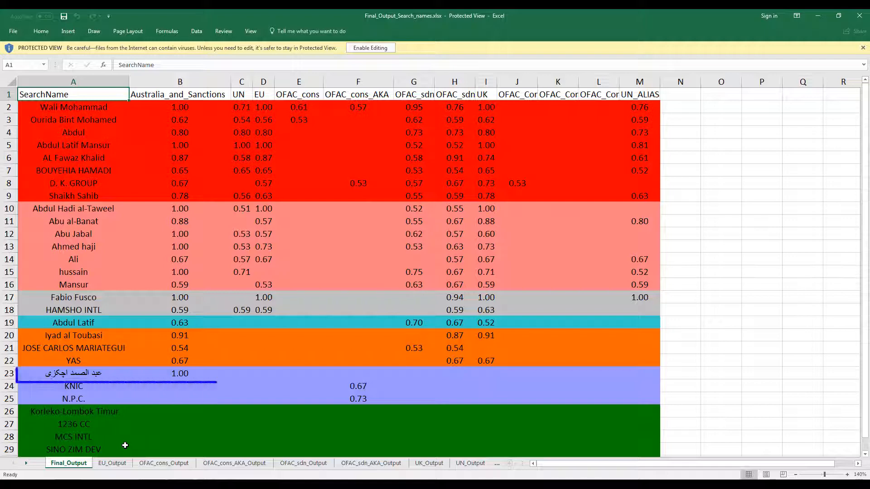
Review the colour-coded similarity scores on the Final_Output sheet in Excel.
left_click(91, 373)
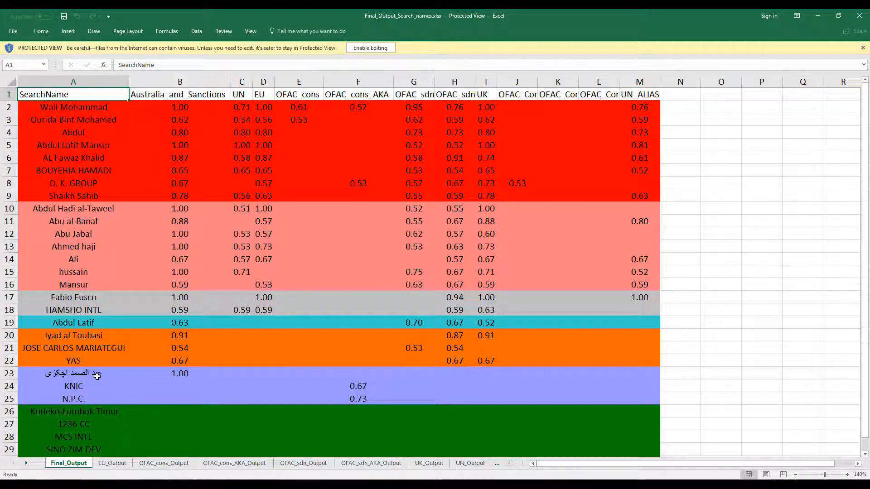
mouse_move(137, 294)
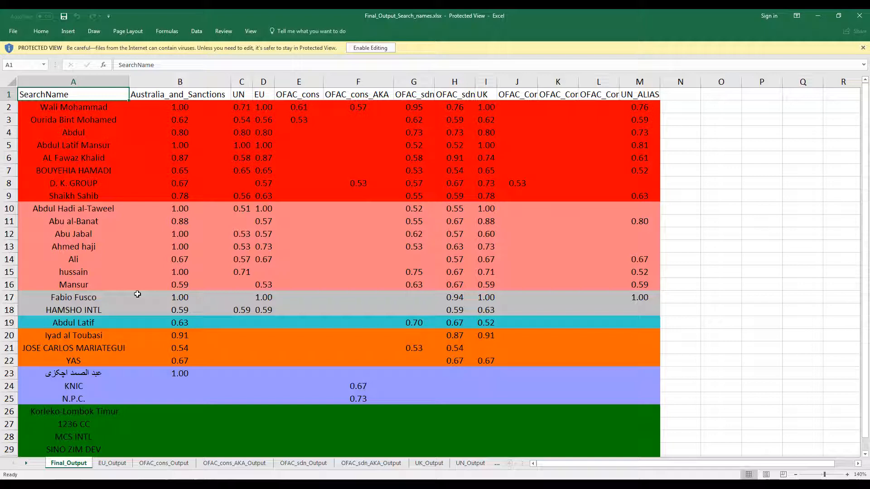